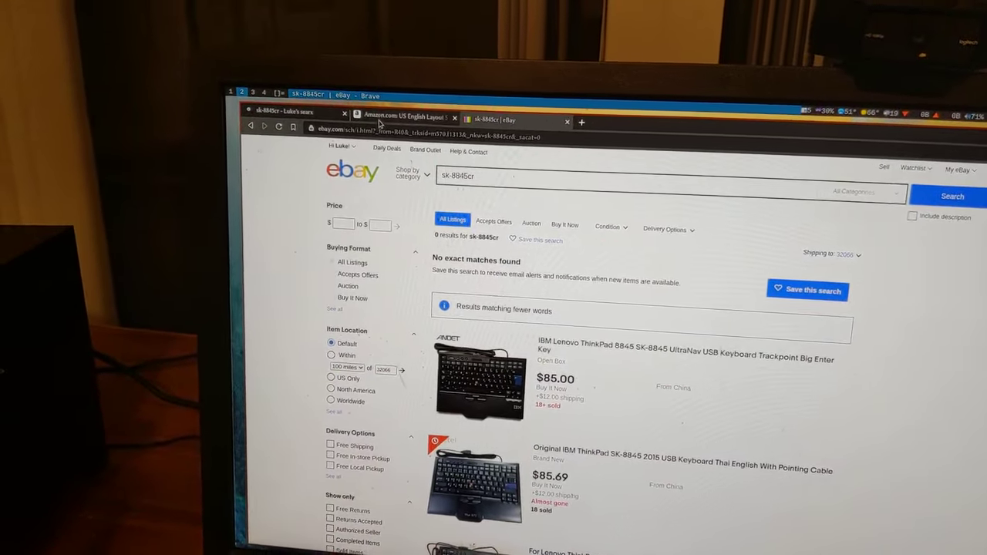
Scroll the SK-8845 search results down past the $85–$250 keyboard listings to unrelated items
left_click(401, 117)
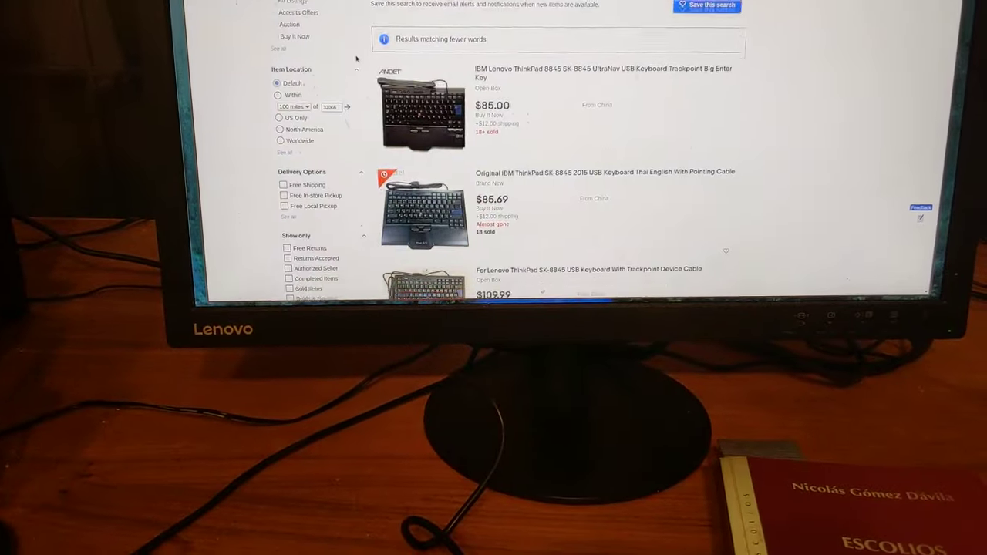
scroll("down", 3)
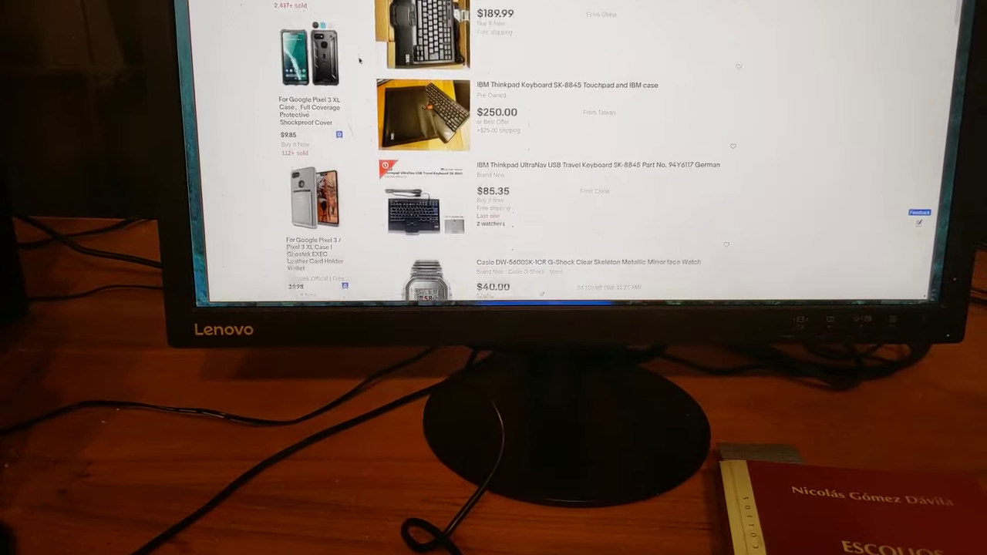
scroll("down", 3)
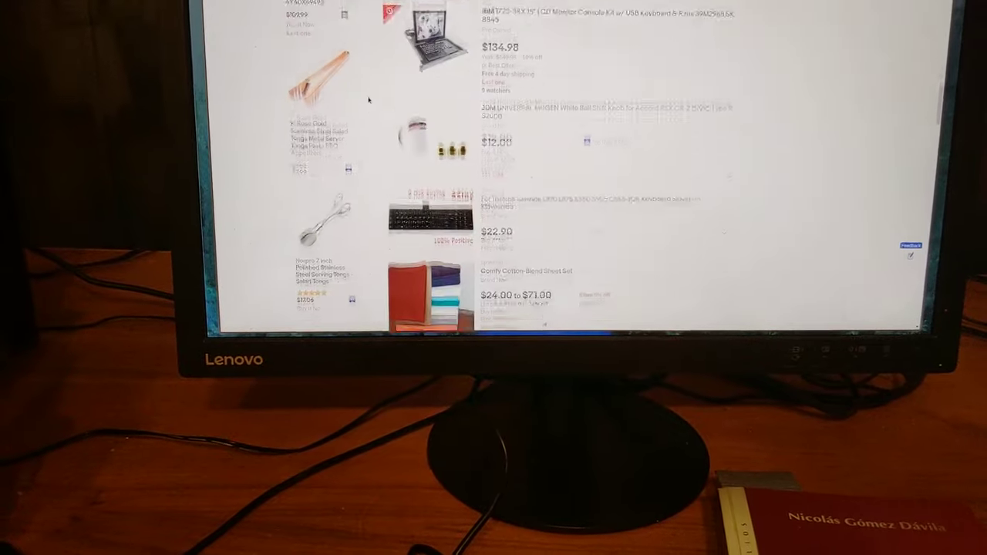